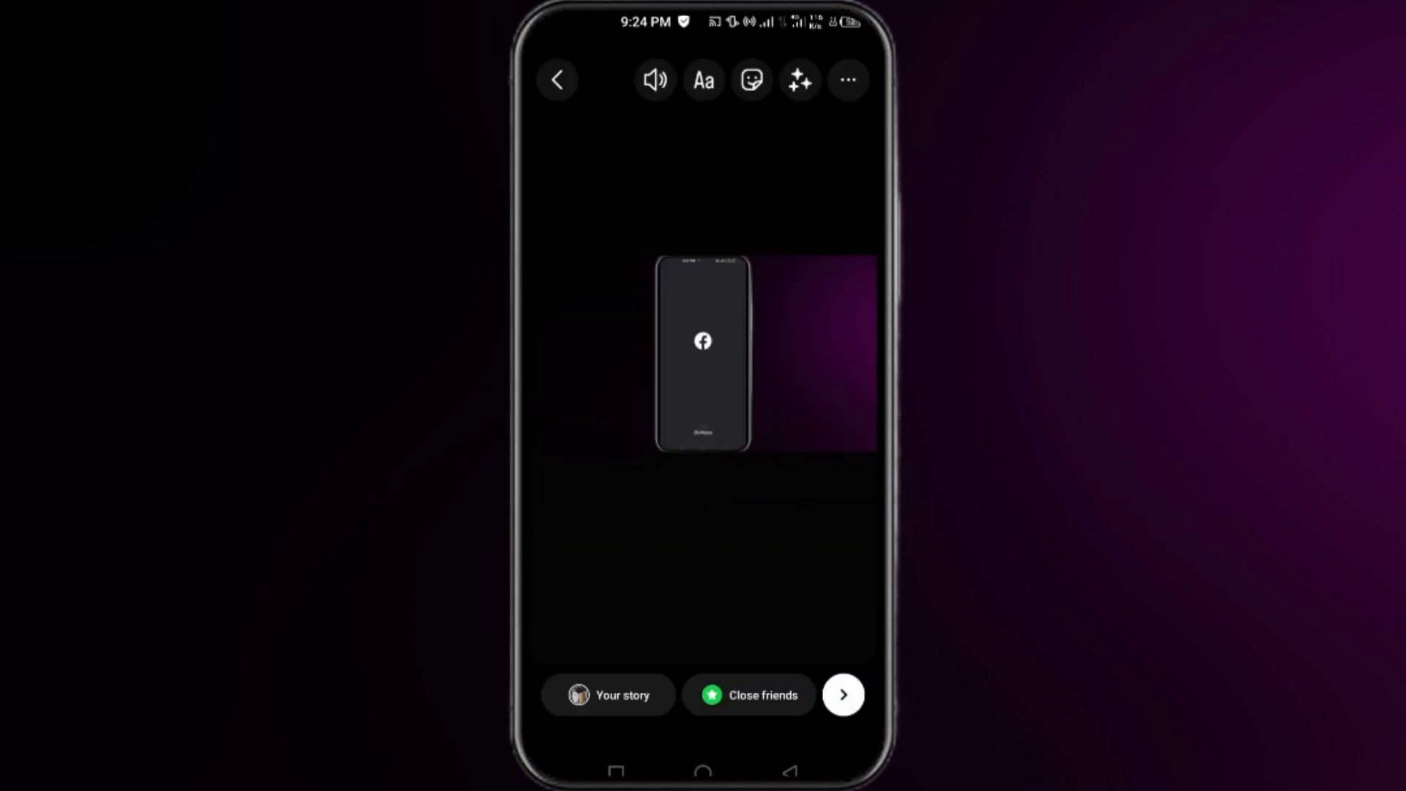
Share the prepared story to Your Story and return to the home feed
left_click(842, 694)
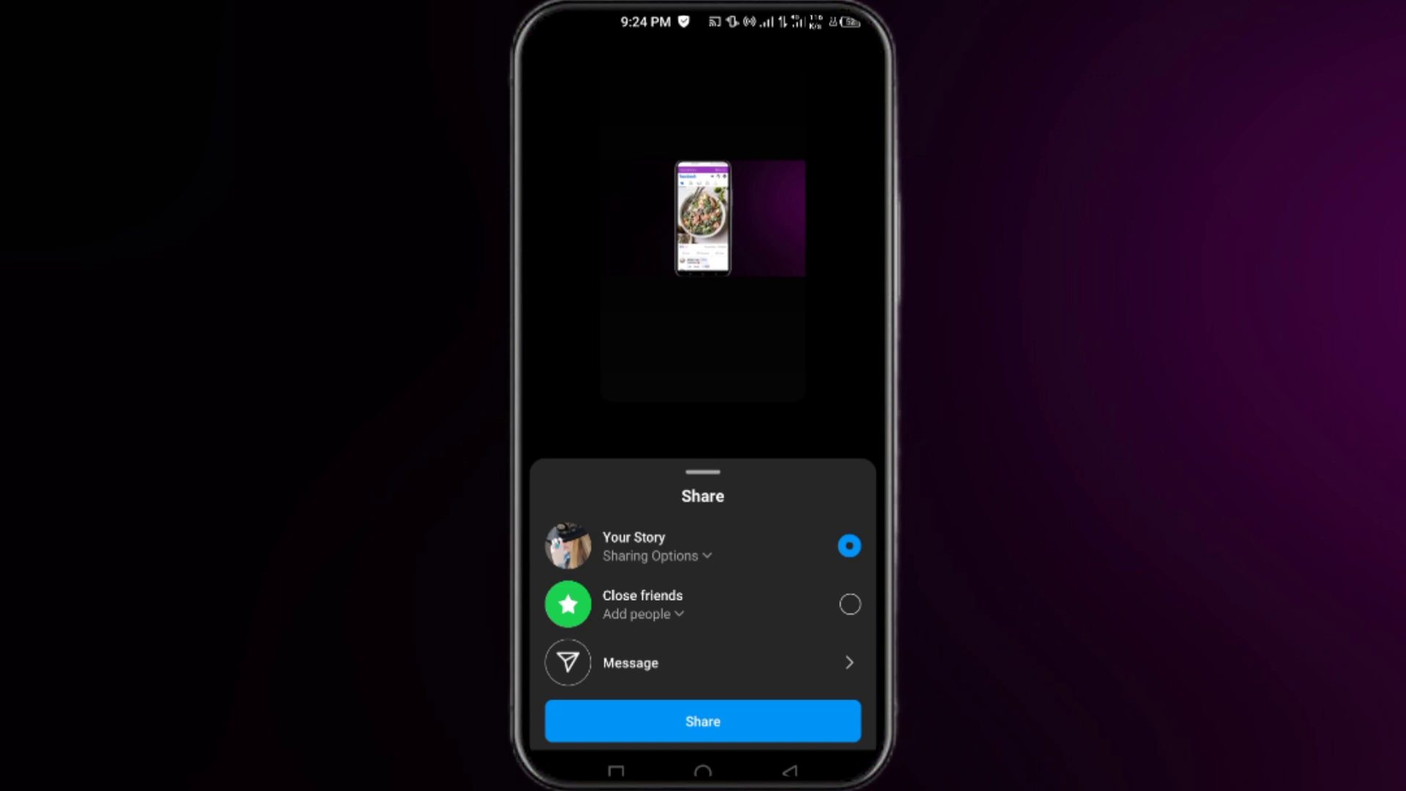
left_click(701, 720)
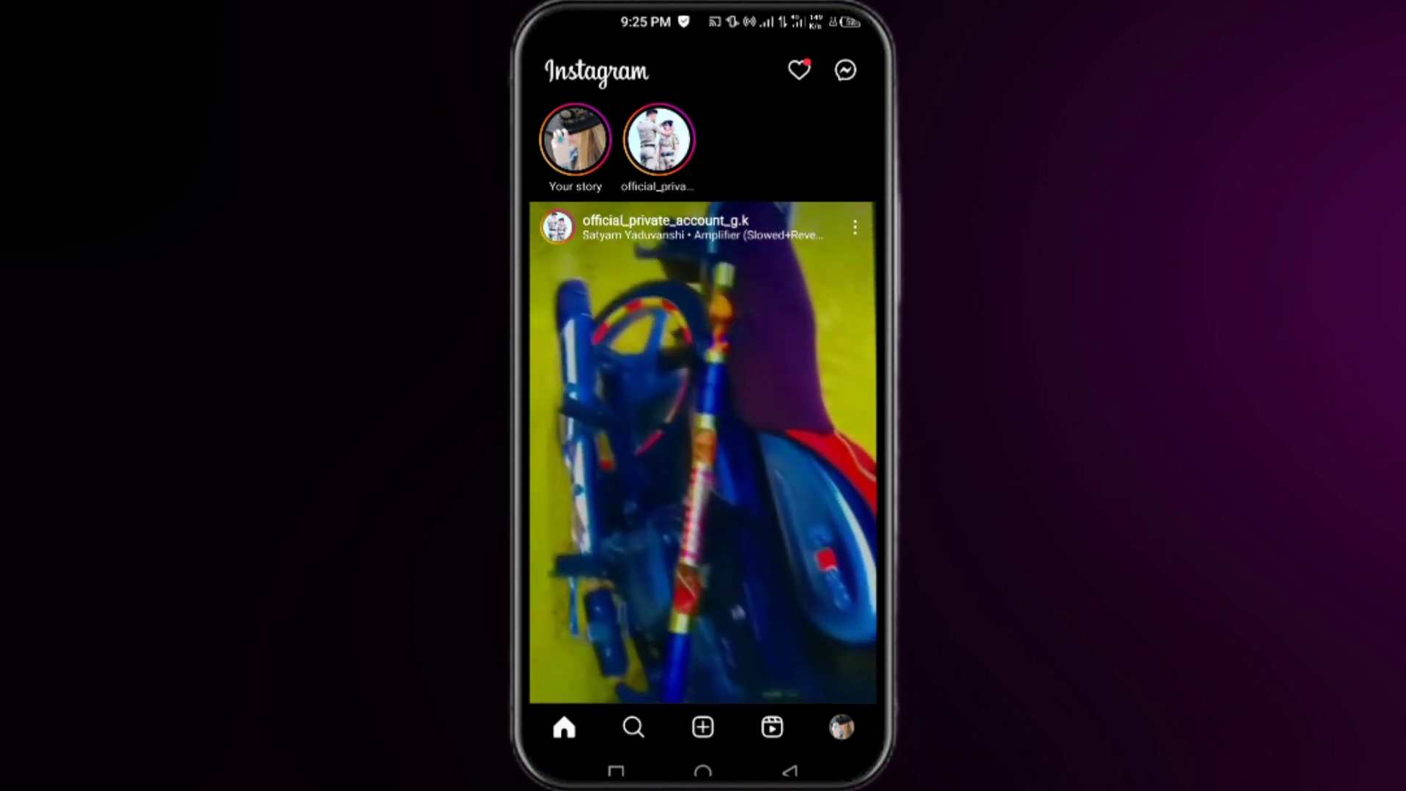
From the profile menu, go into Settings and reach the Help page
left_click(840, 726)
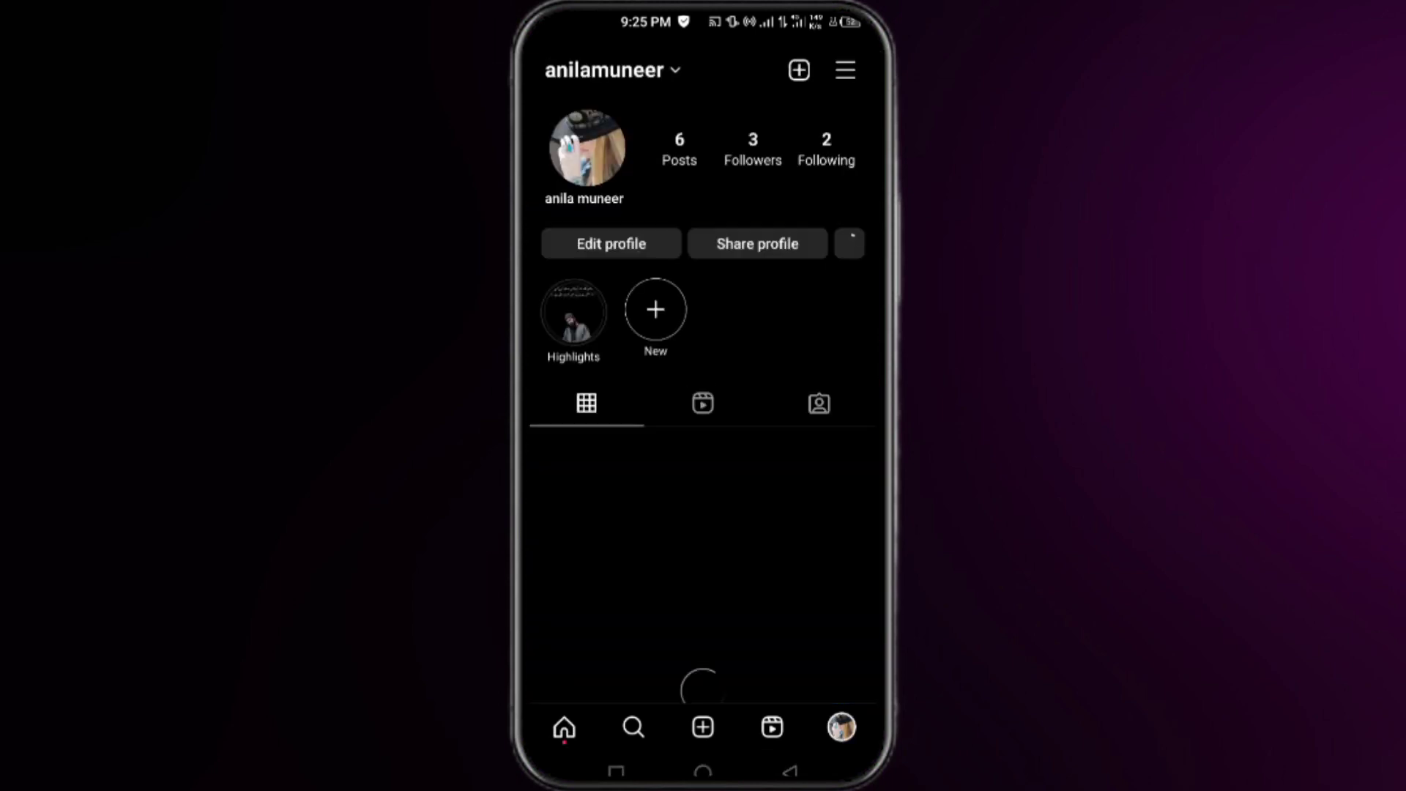
left_click(848, 243)
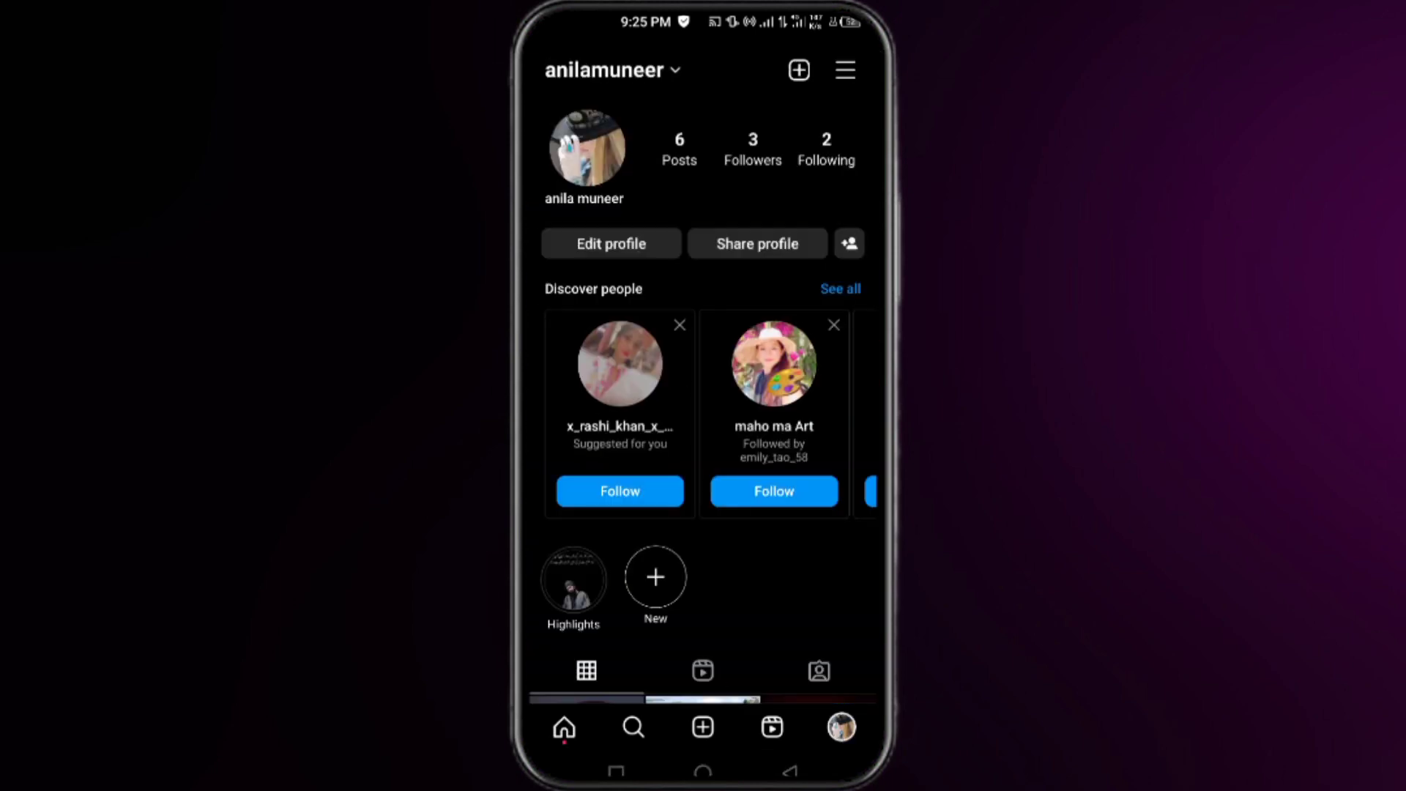
left_click(844, 70)
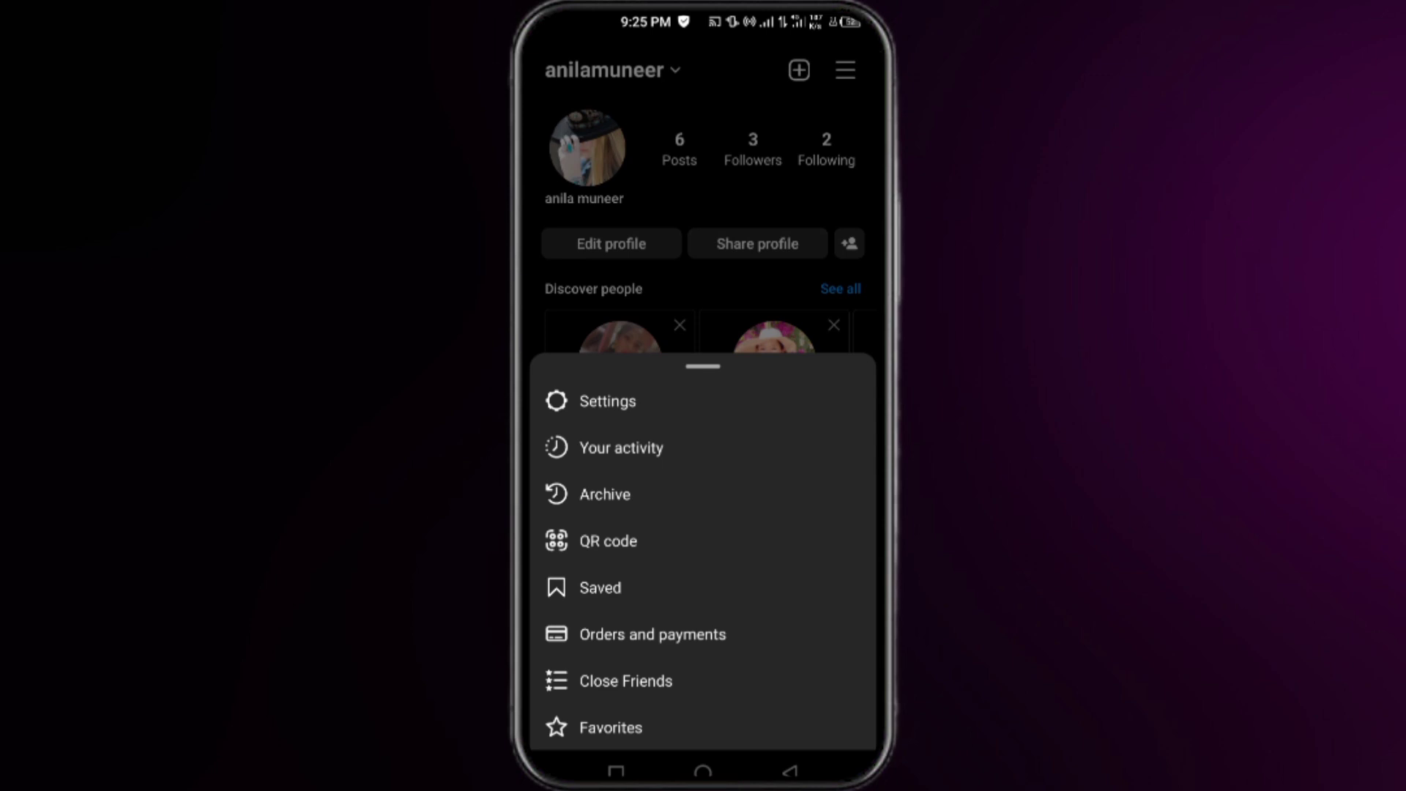
left_click(607, 401)
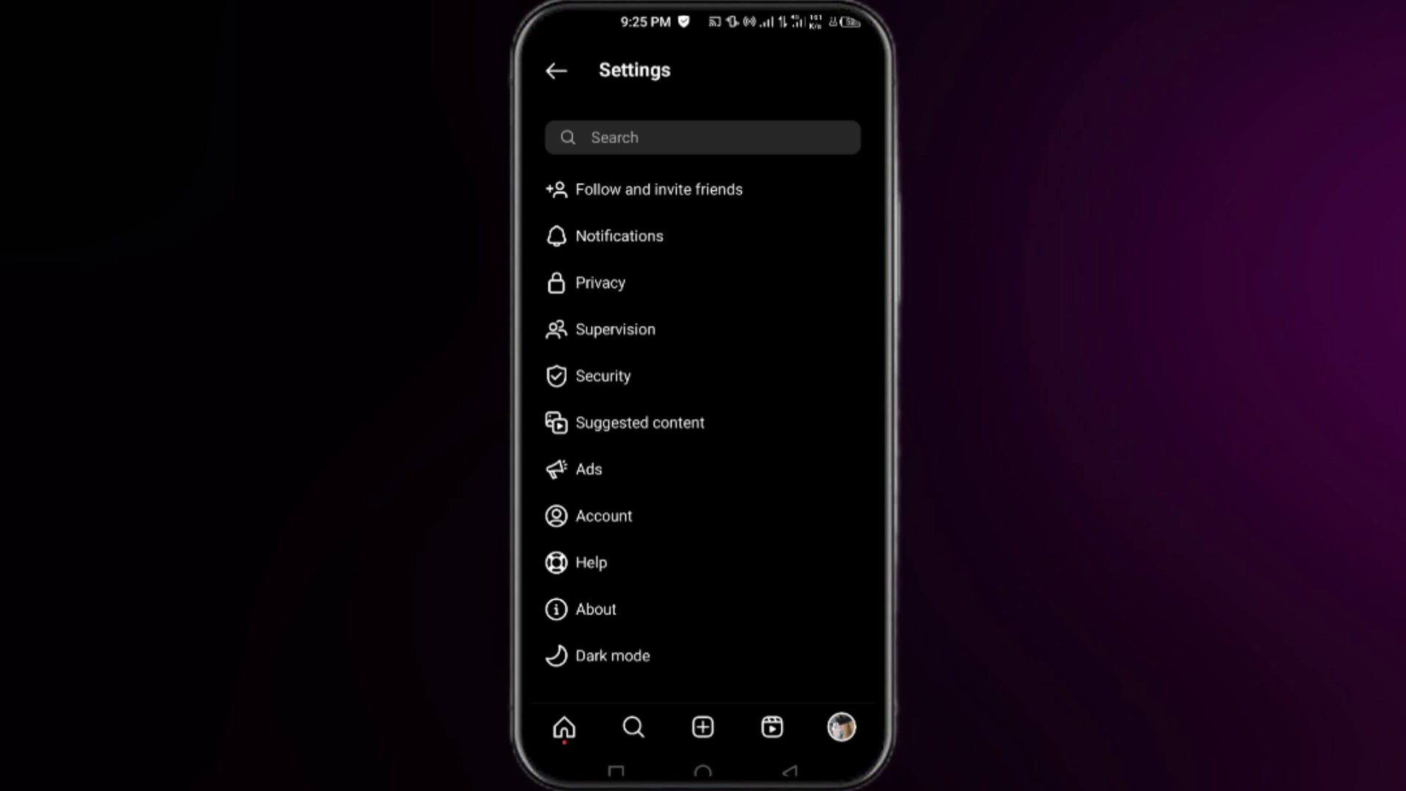
left_click(590, 562)
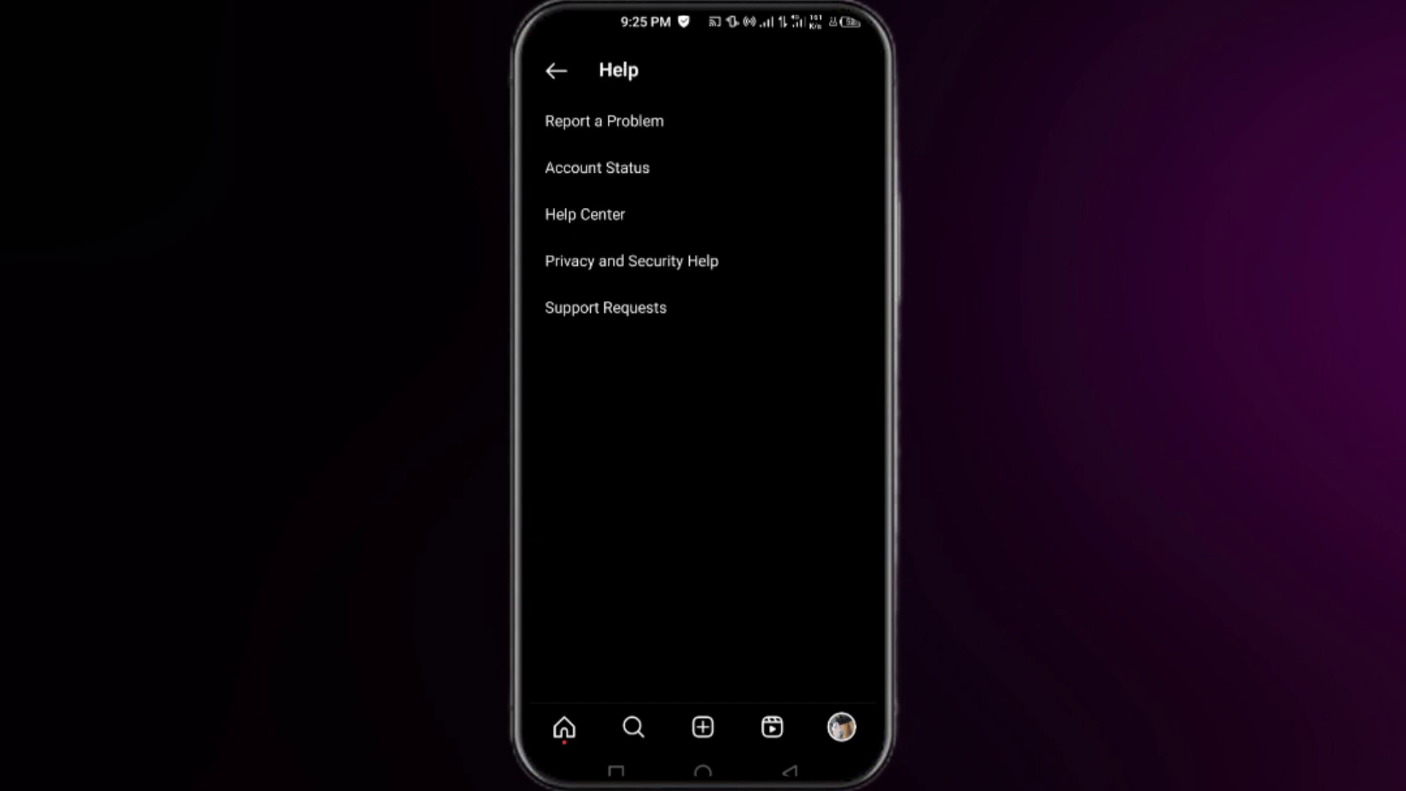
left_click(604, 122)
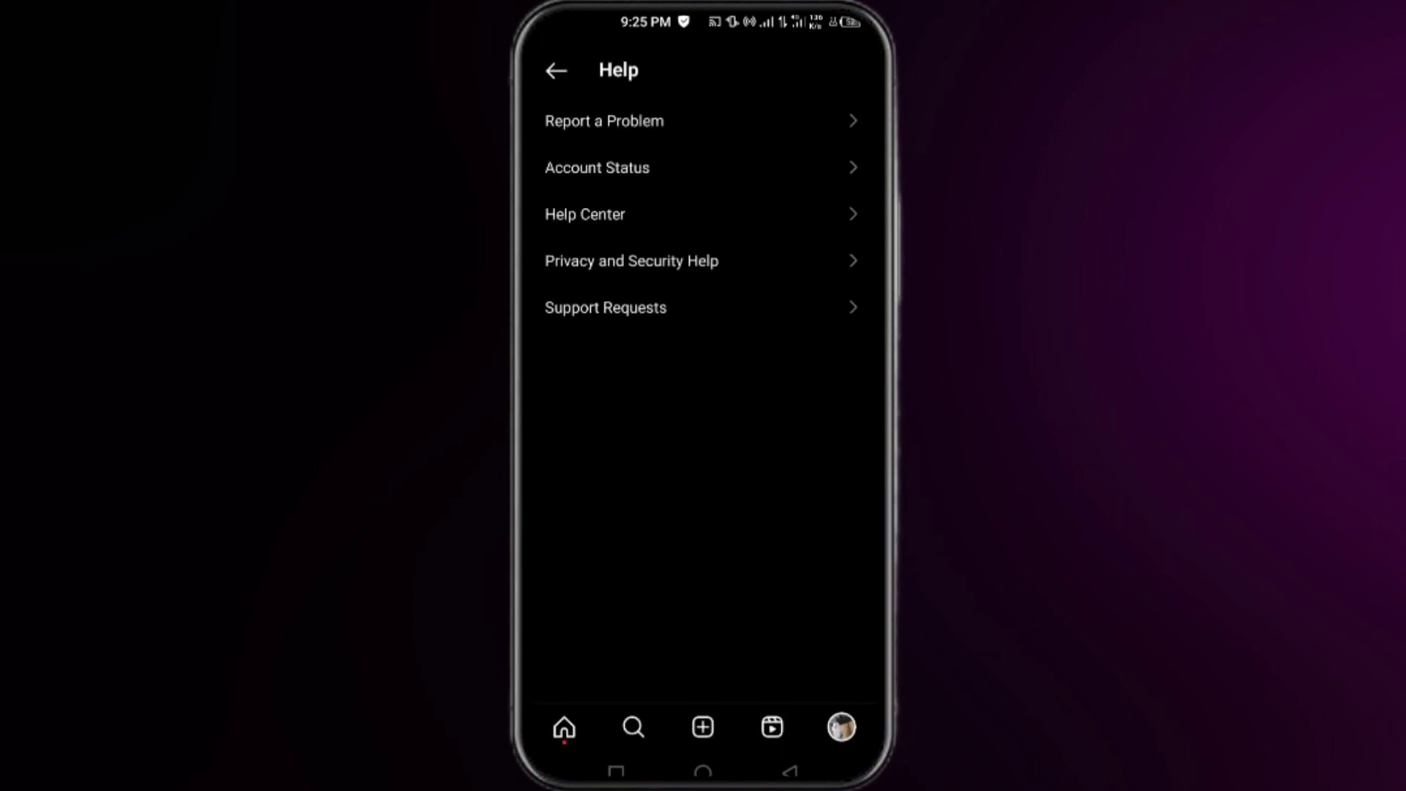
Report a problem asking to enable a '60 seconds story on my account' and send it
left_click(603, 122)
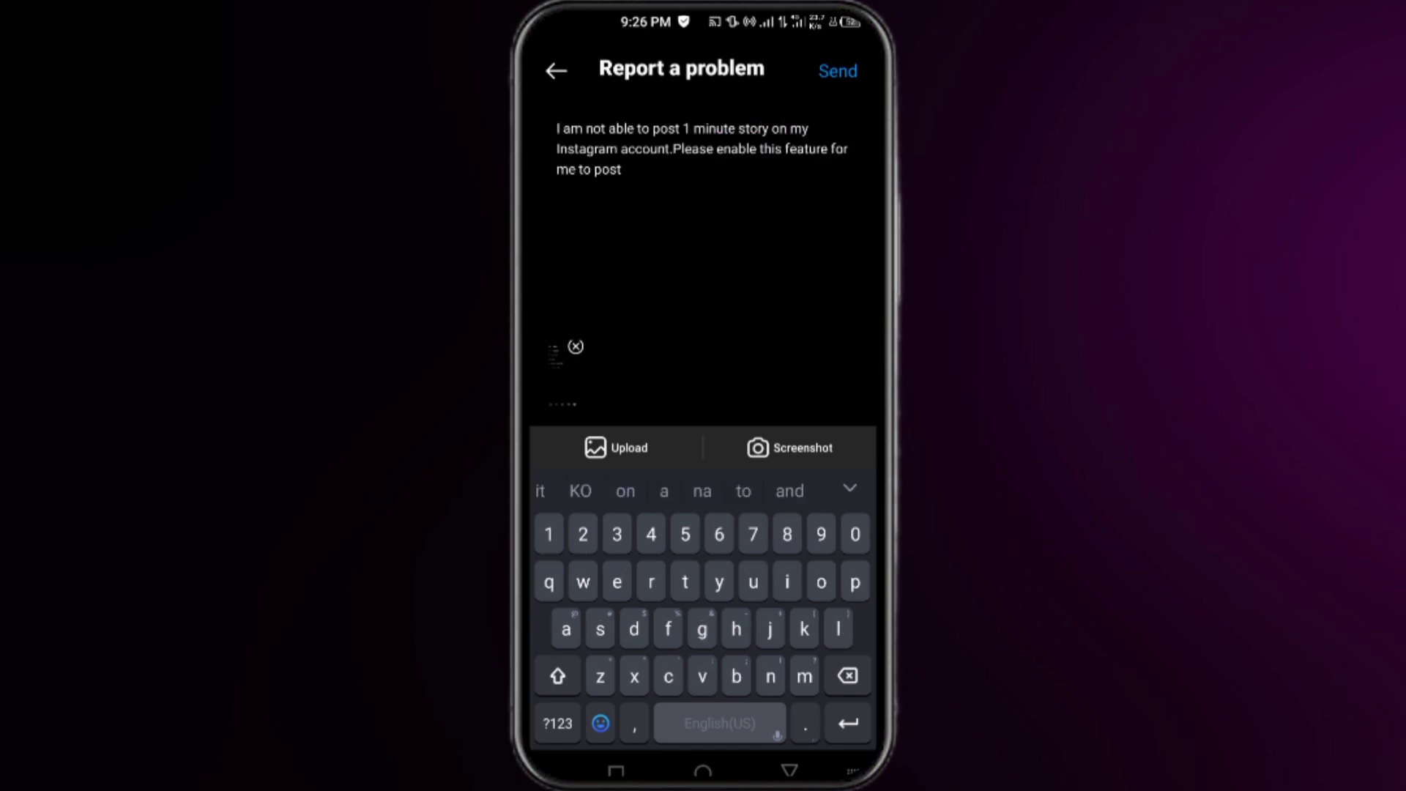
type("60 s")
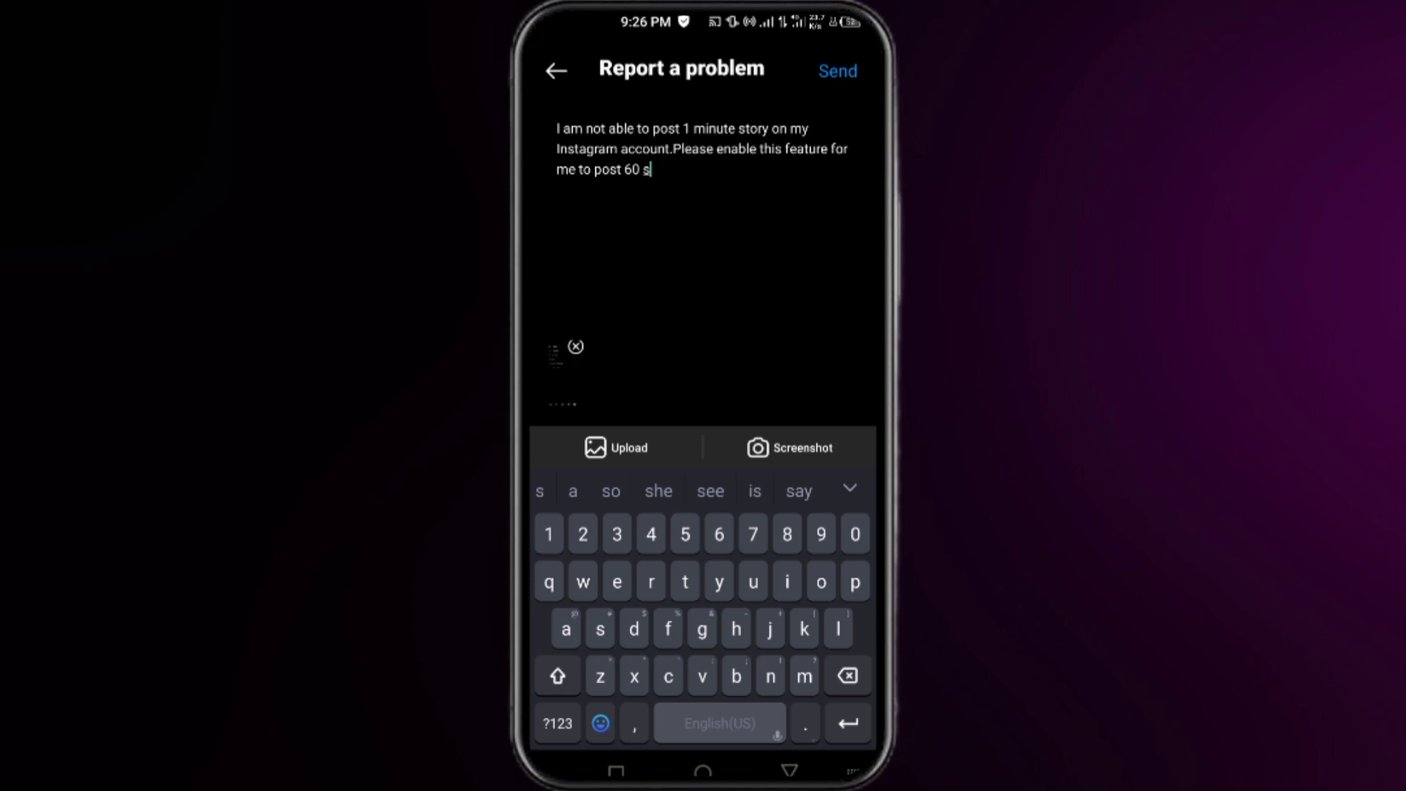
type("econds")
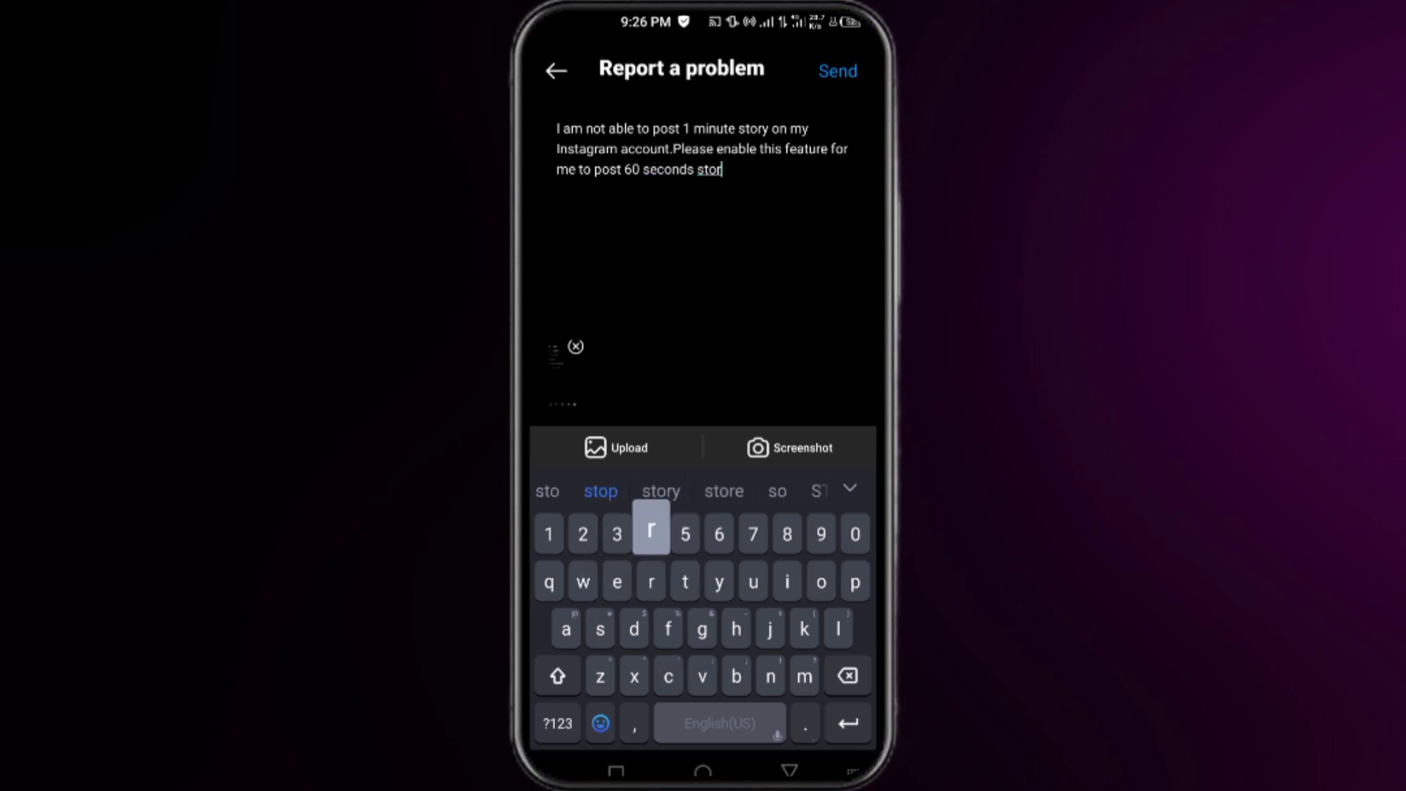
type("story on")
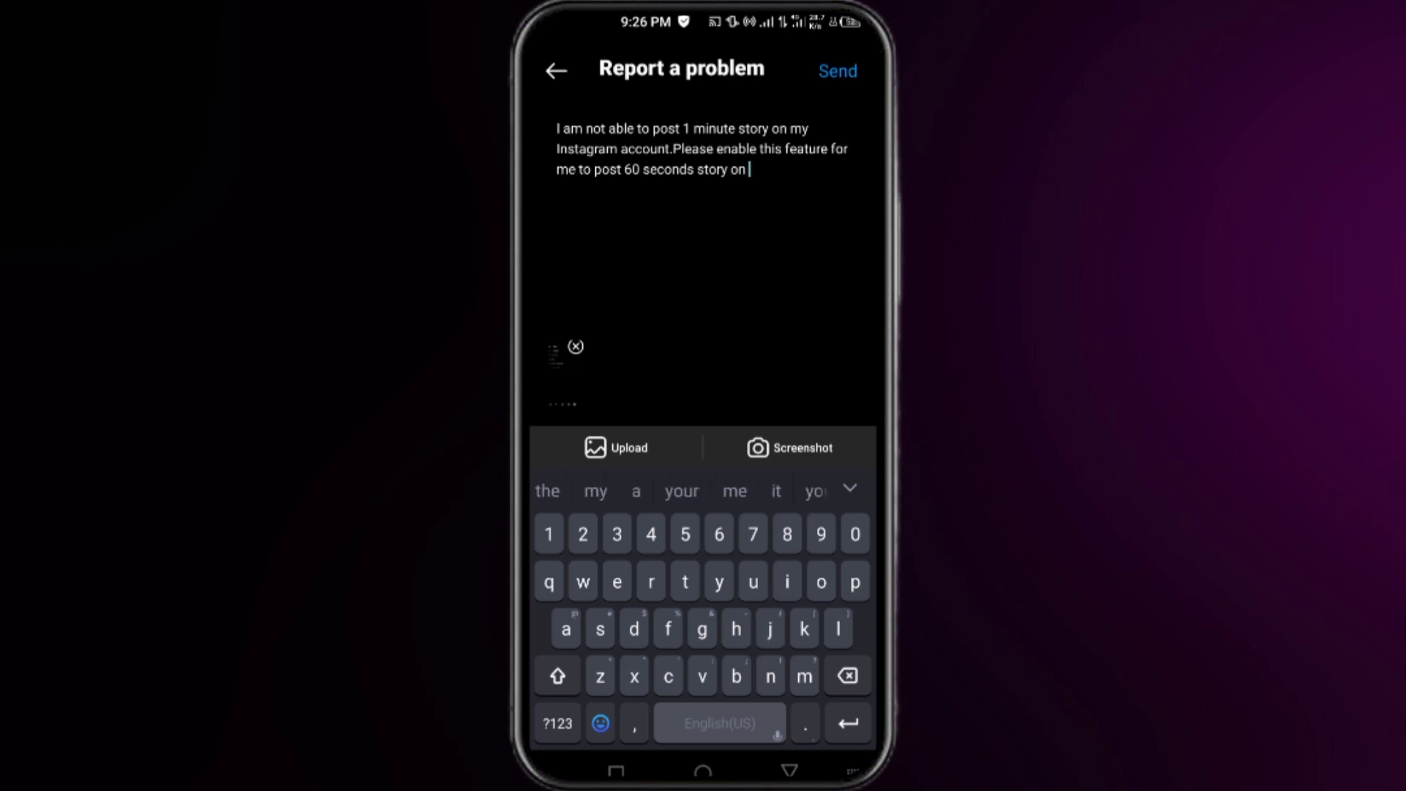
type("my acc")
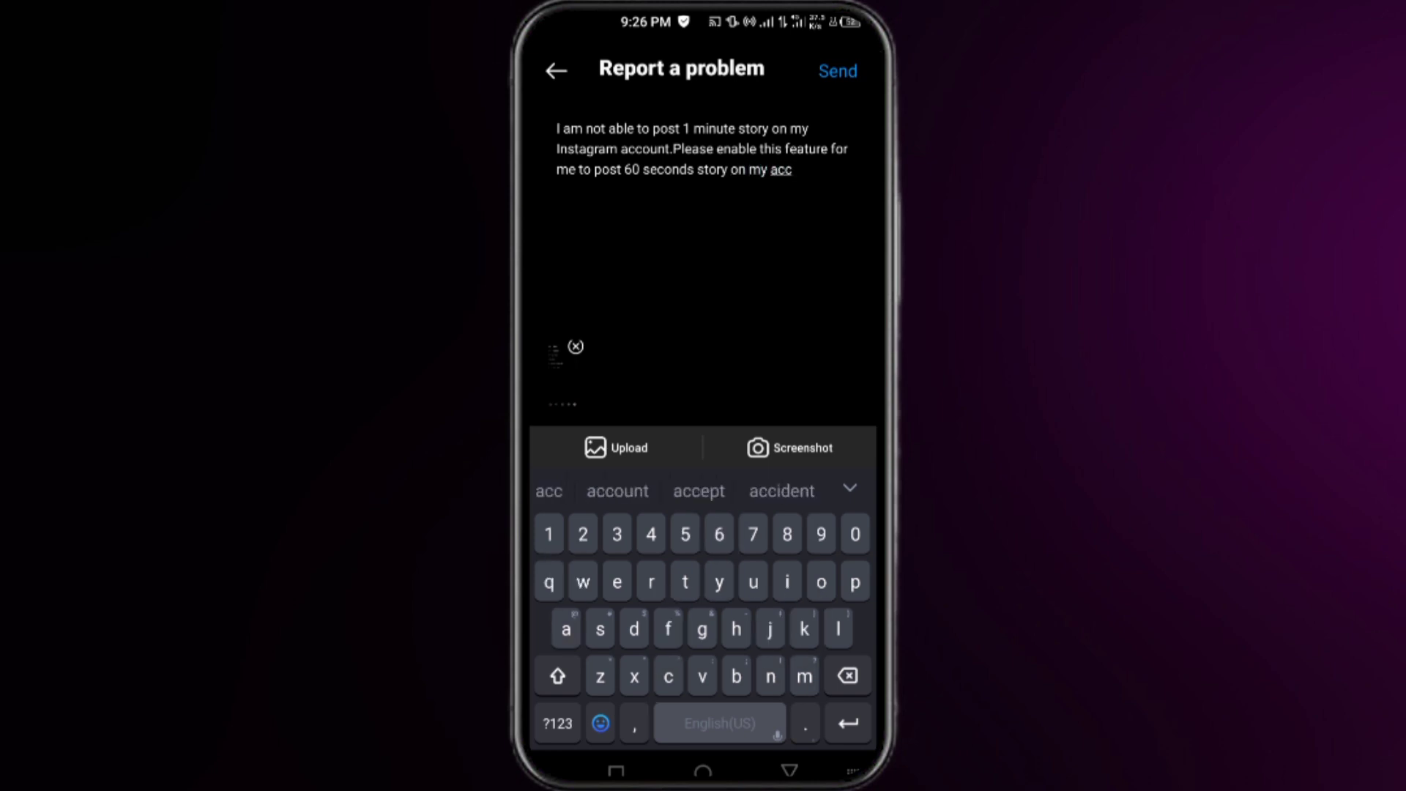
left_click(617, 491)
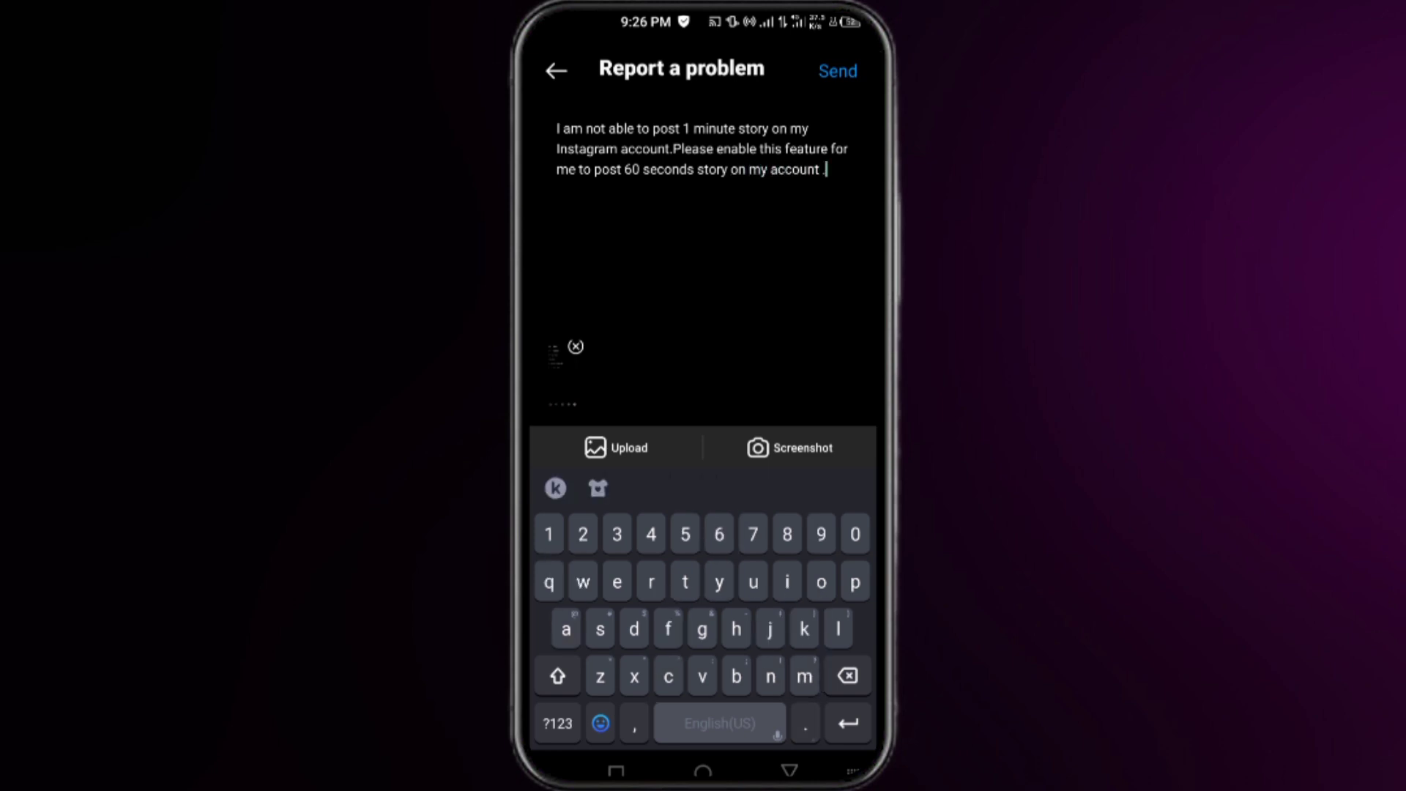
left_click(554, 71)
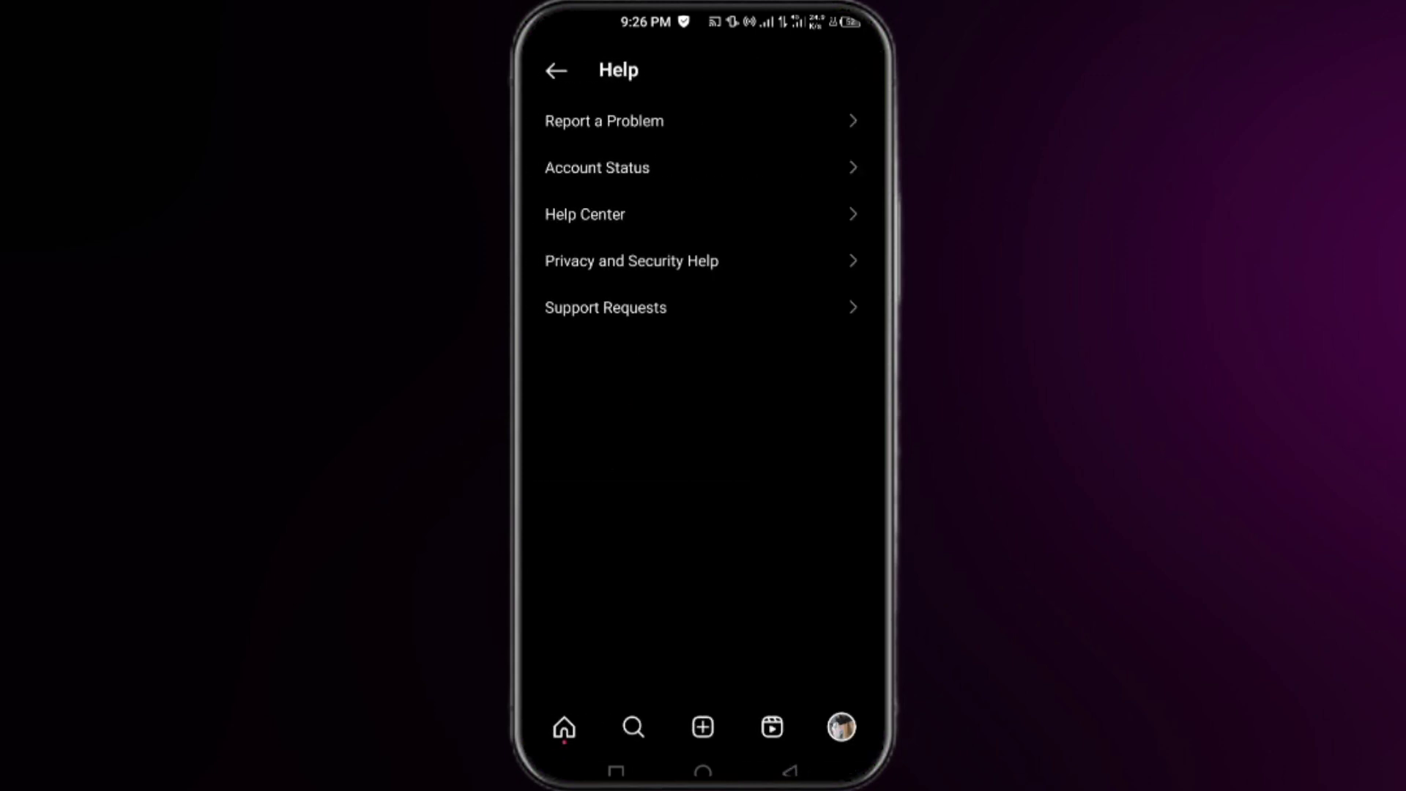